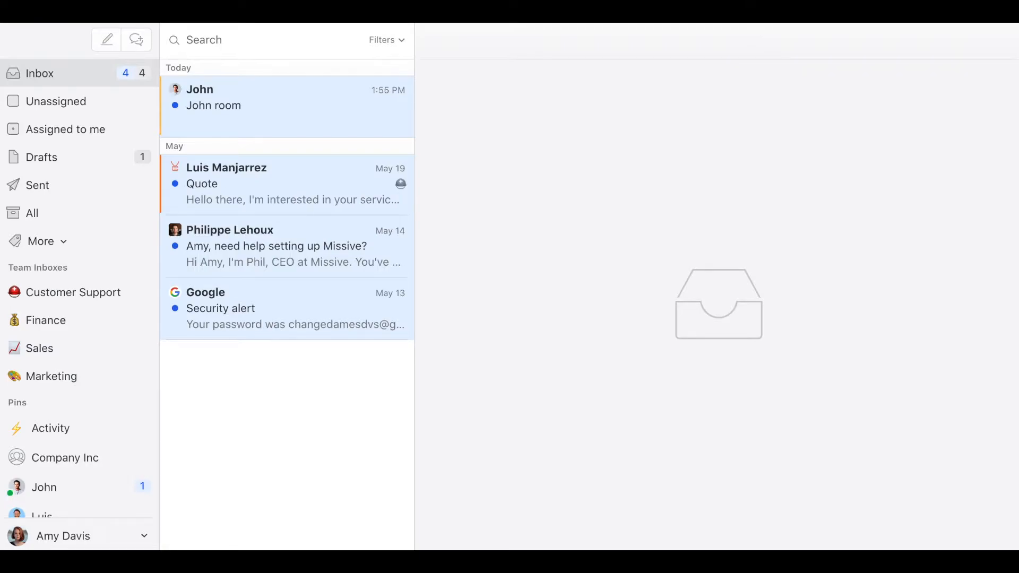
mouse_move(137, 40)
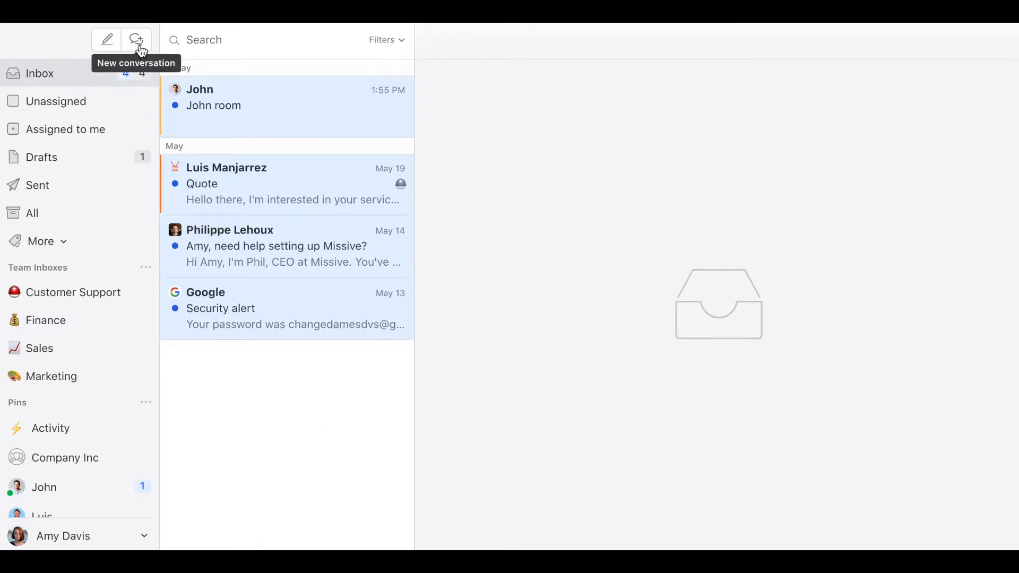
Start a new conversation and title it 'Summer marketing ideas'.
click(137, 39)
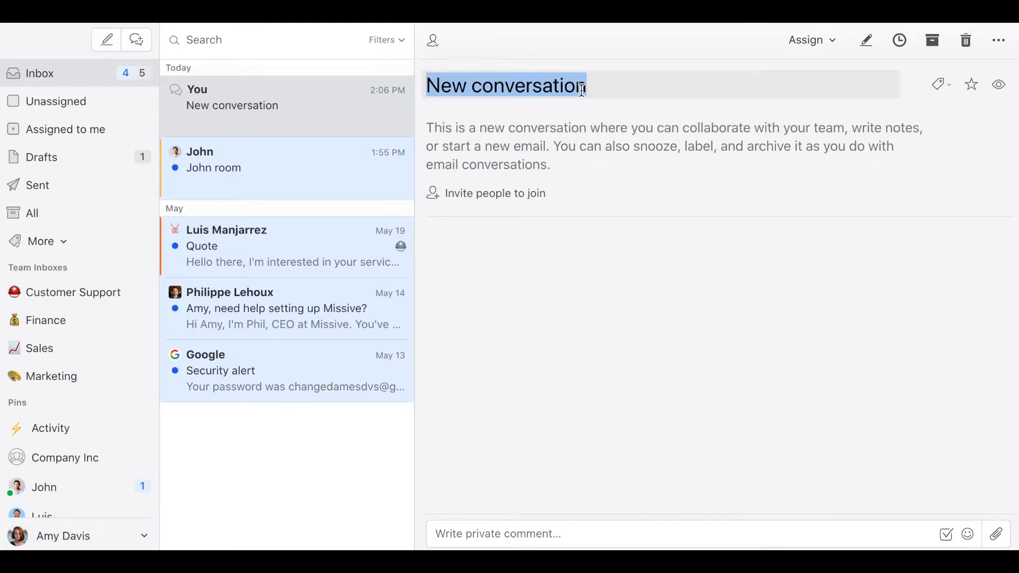
text(Summer marketing ideas)
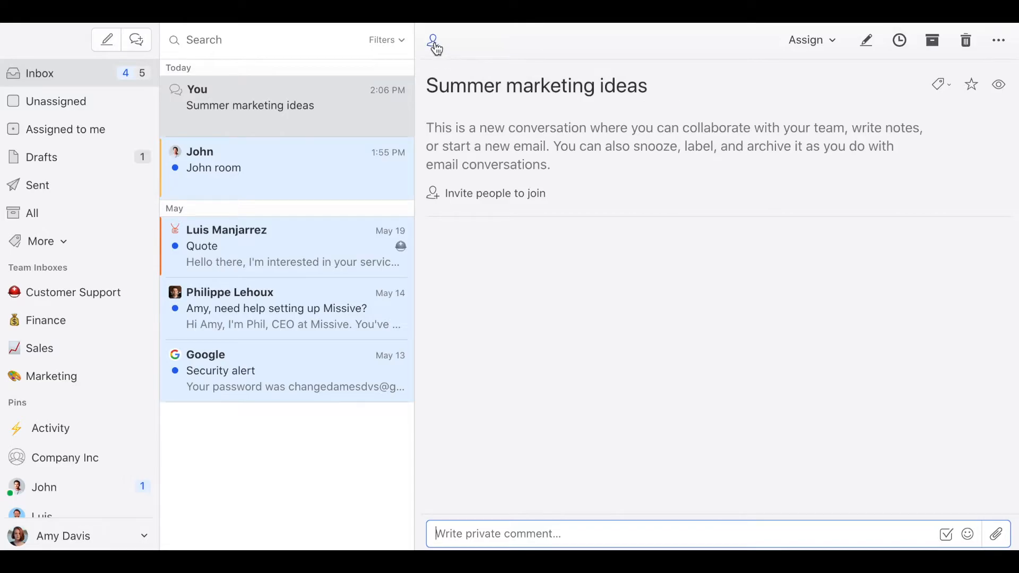
Add John and Luis so the conversation is shared with Company Inc.
click(432, 39)
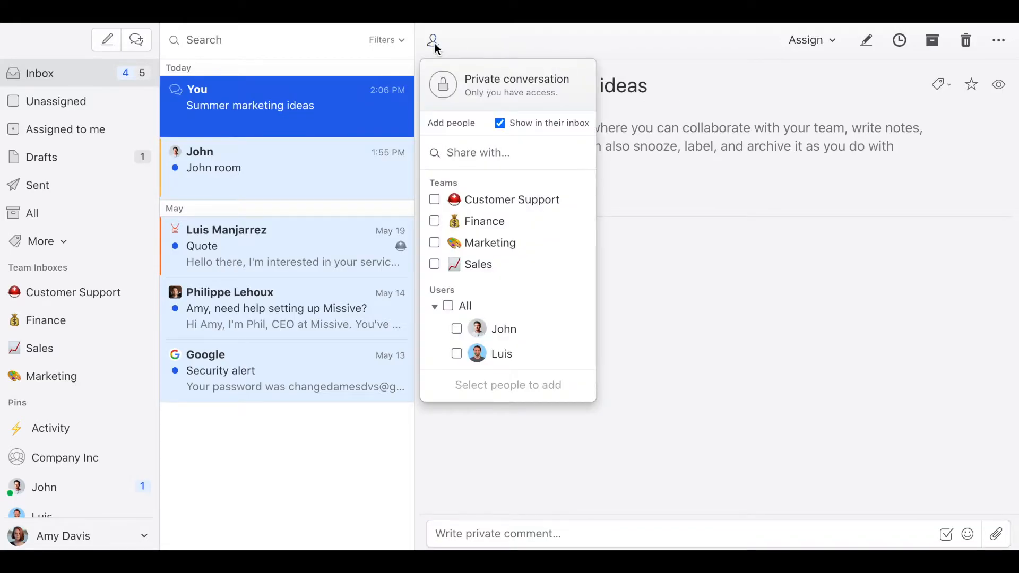
mouse_move(491, 249)
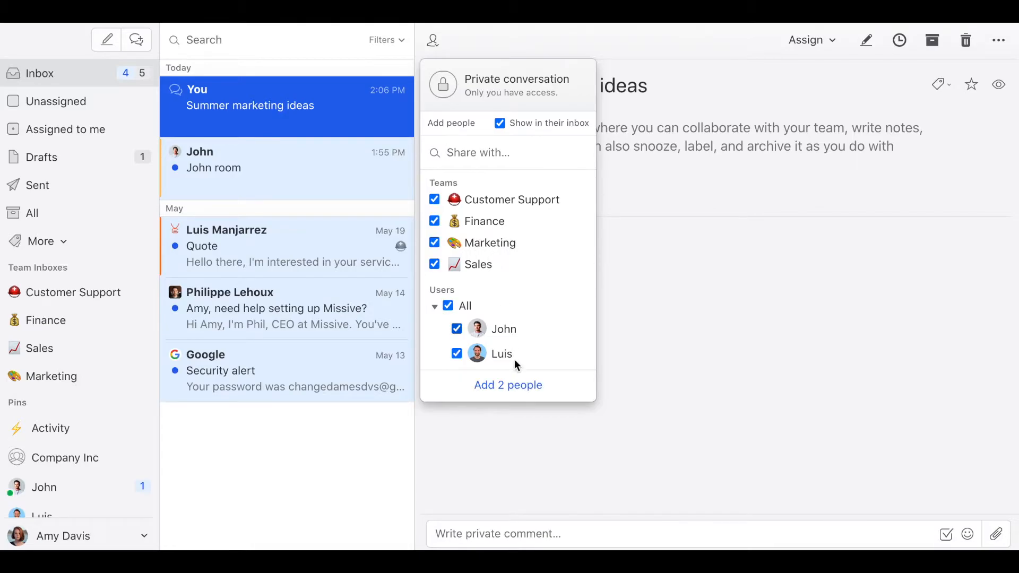
click(508, 384)
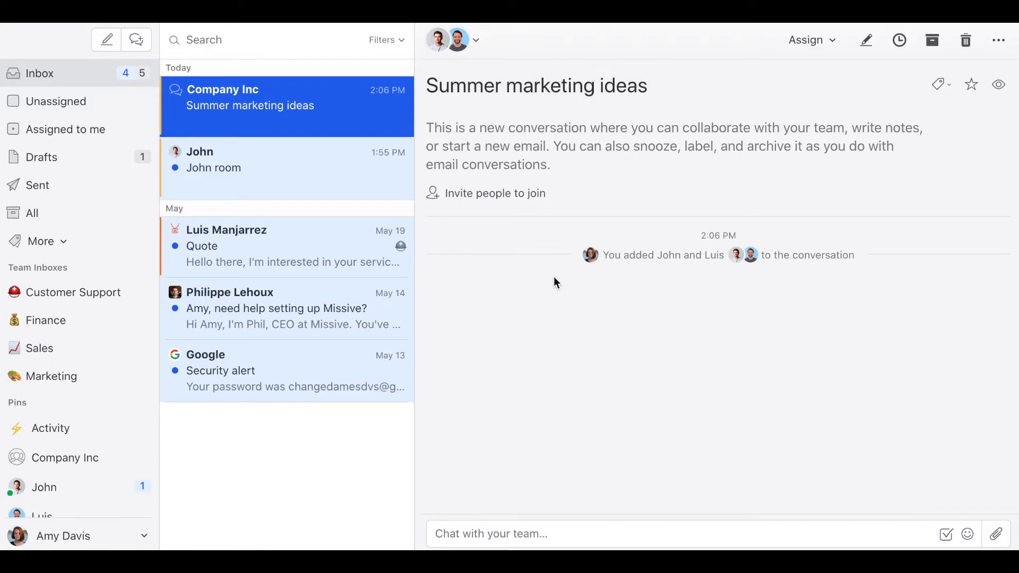
mouse_move(552, 428)
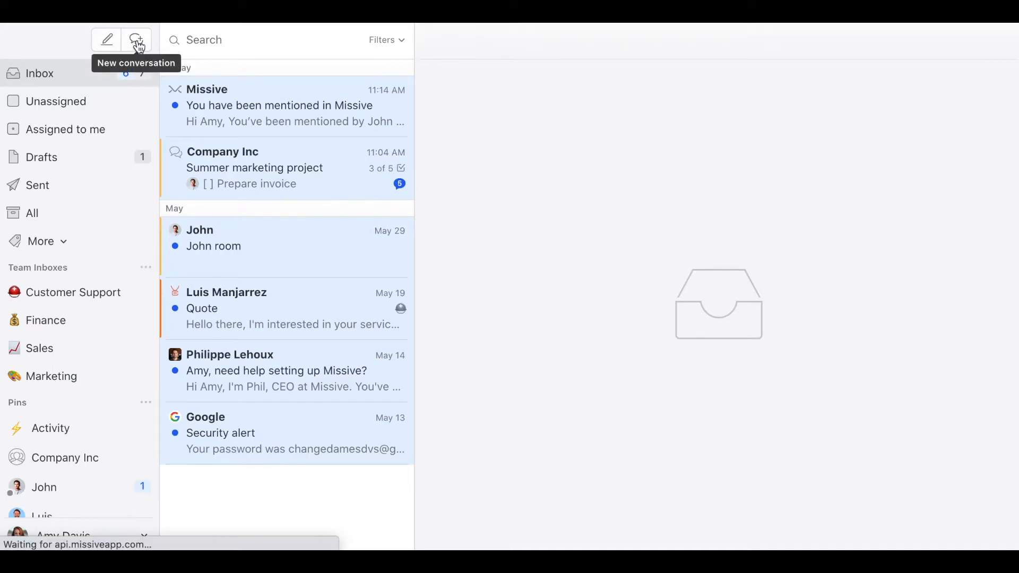
Start a 'To-do list' conversation with tasks 'todo 1' and 'todo 2' checked off.
click(137, 39)
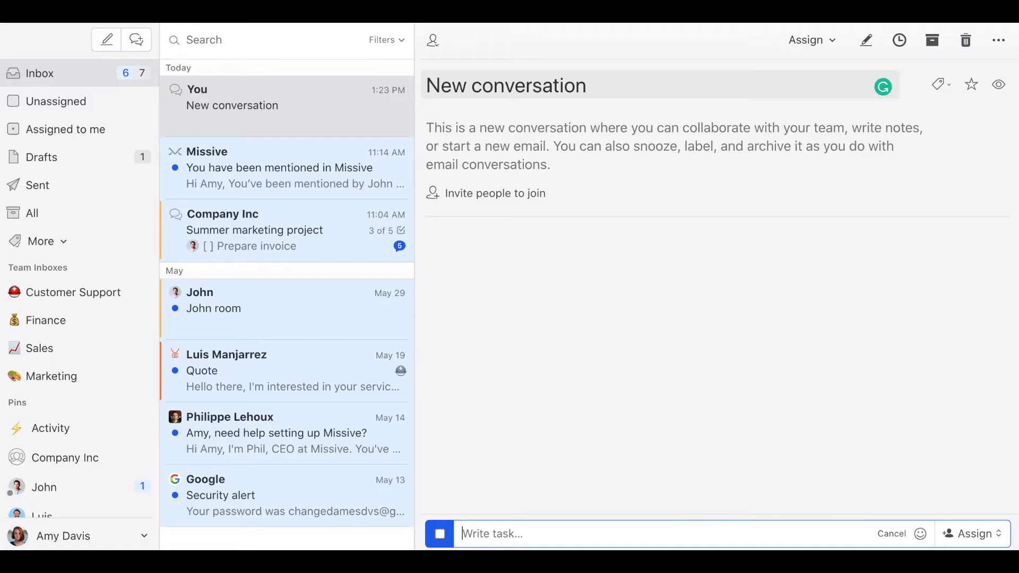
text(todo 1)
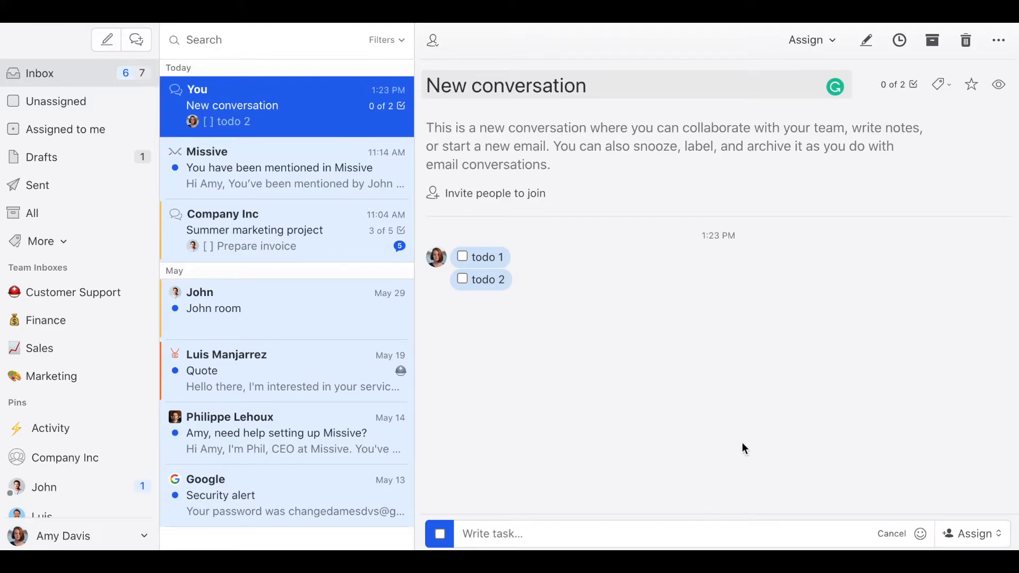
mouse_move(566, 233)
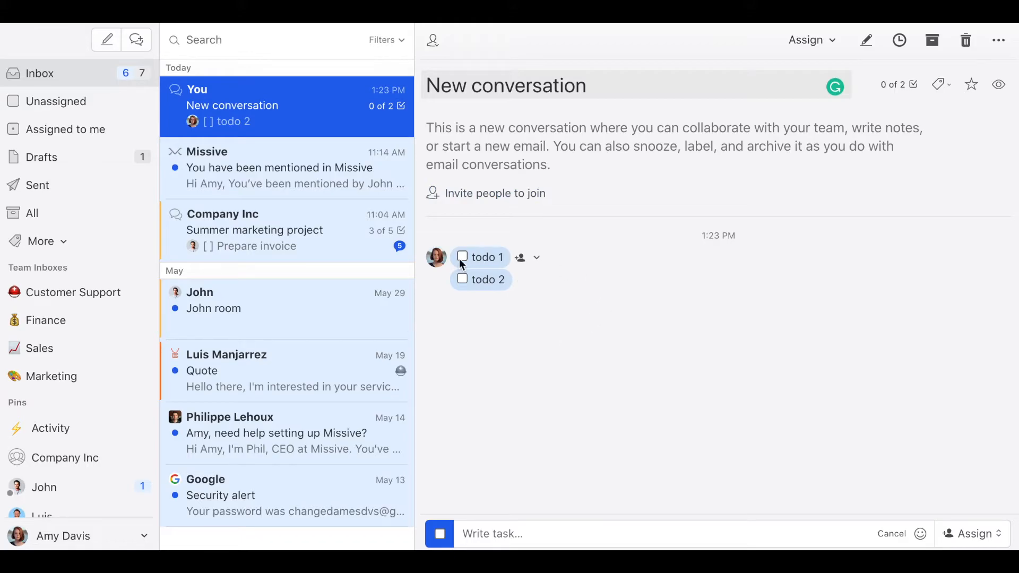
click(462, 257)
text(To-do list)
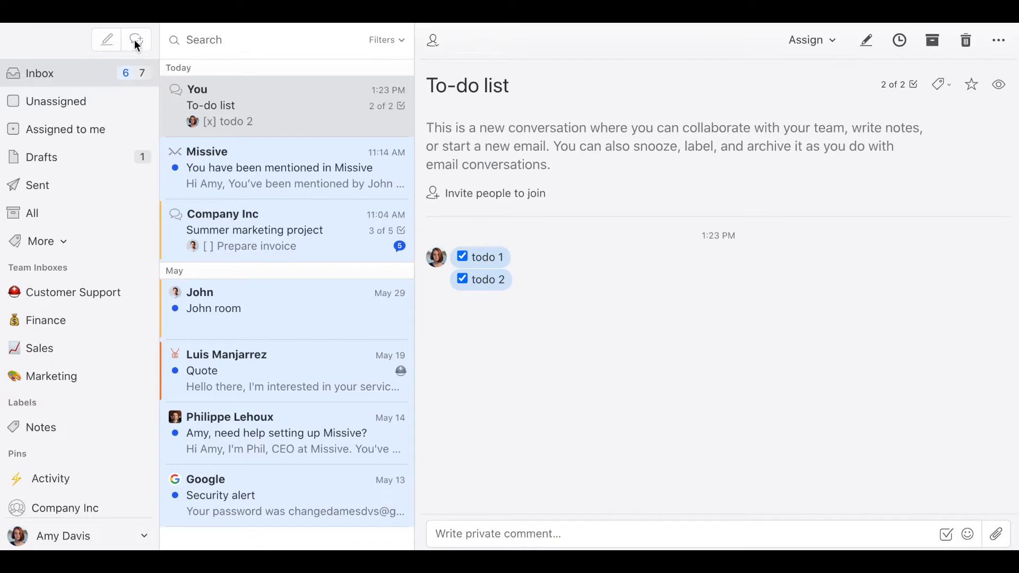
Make a 'Notes' conversation holding the Lorem Ipsum note with the Notes label applied.
click(136, 39)
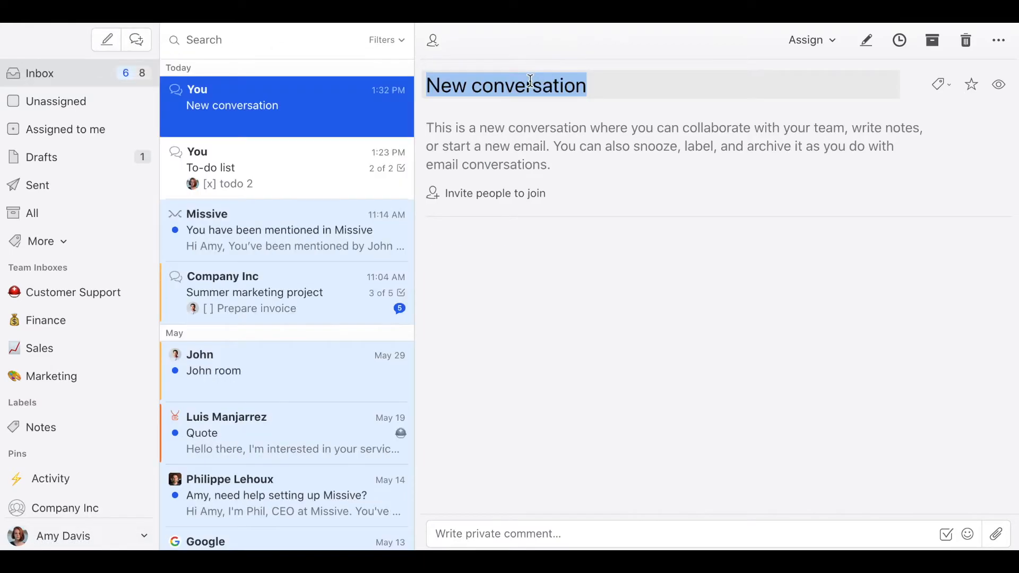
text(Notes)
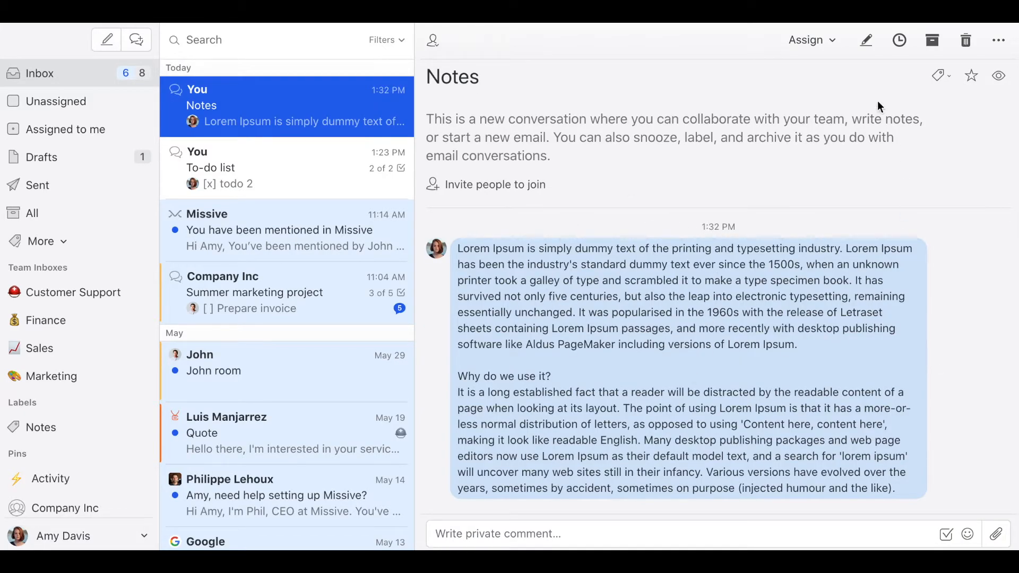
click(937, 76)
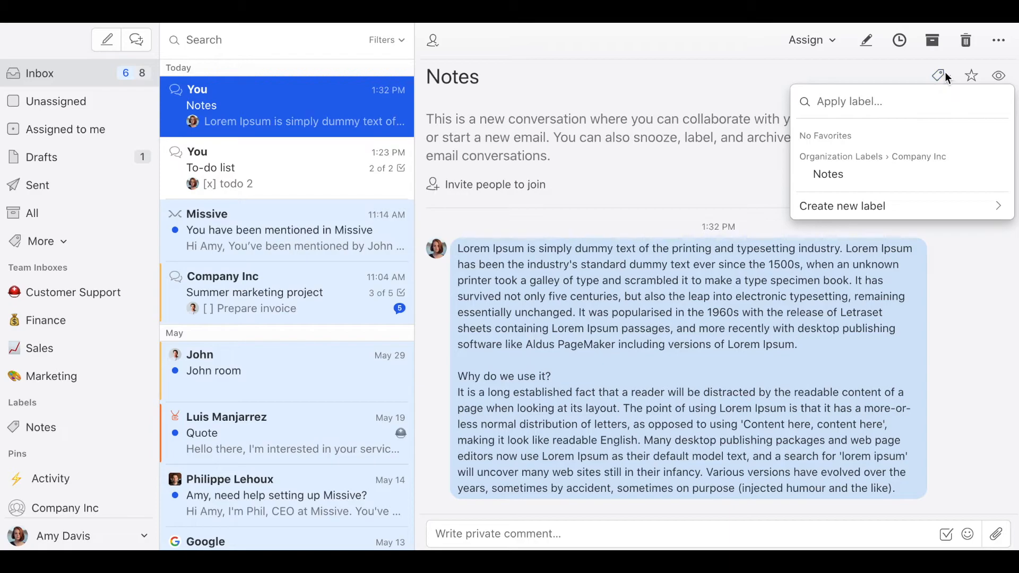
click(828, 173)
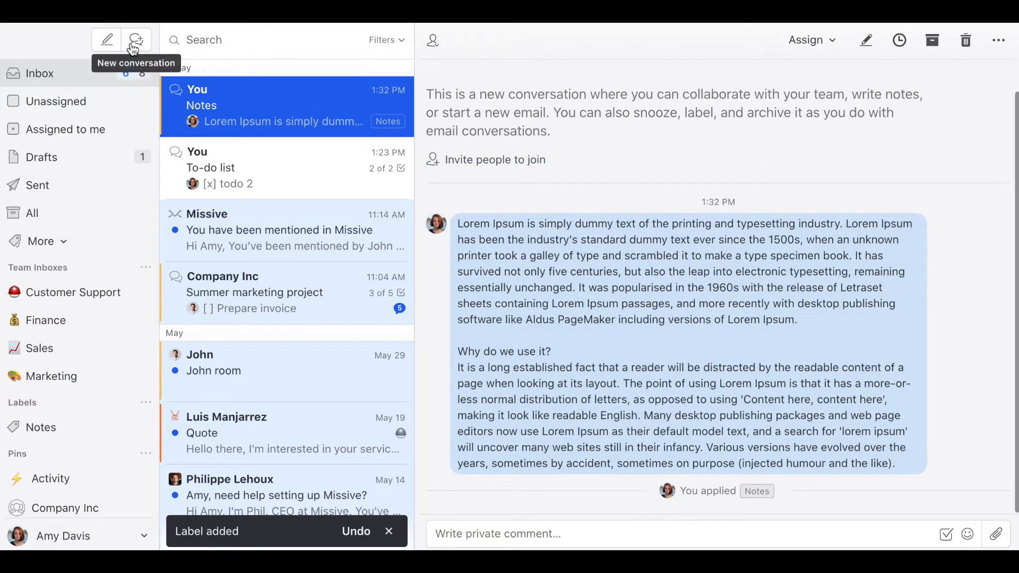
click(136, 40)
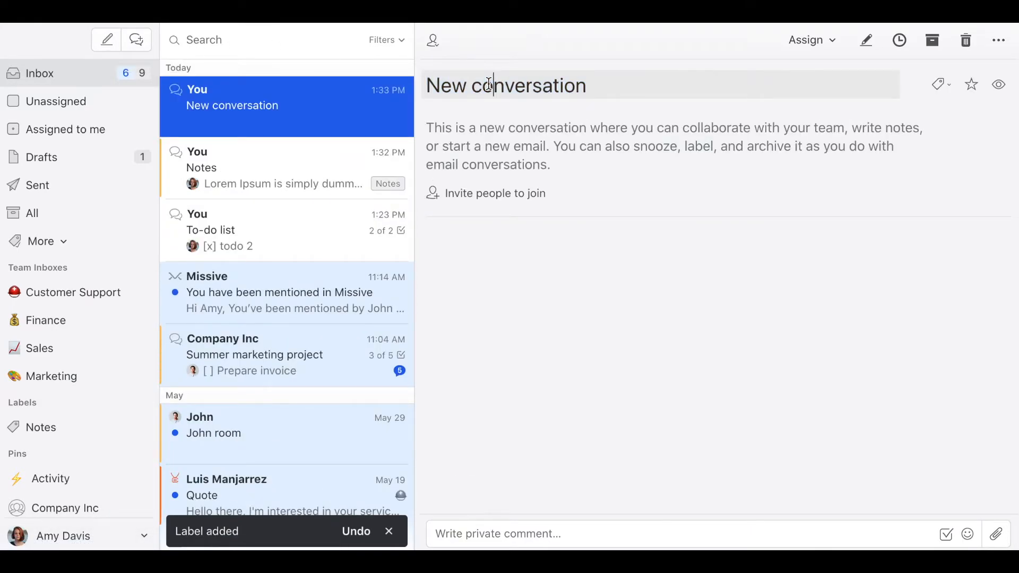
Title the second conversation 'Notes # 2' and apply the Notes label to it.
text(Notes # 2)
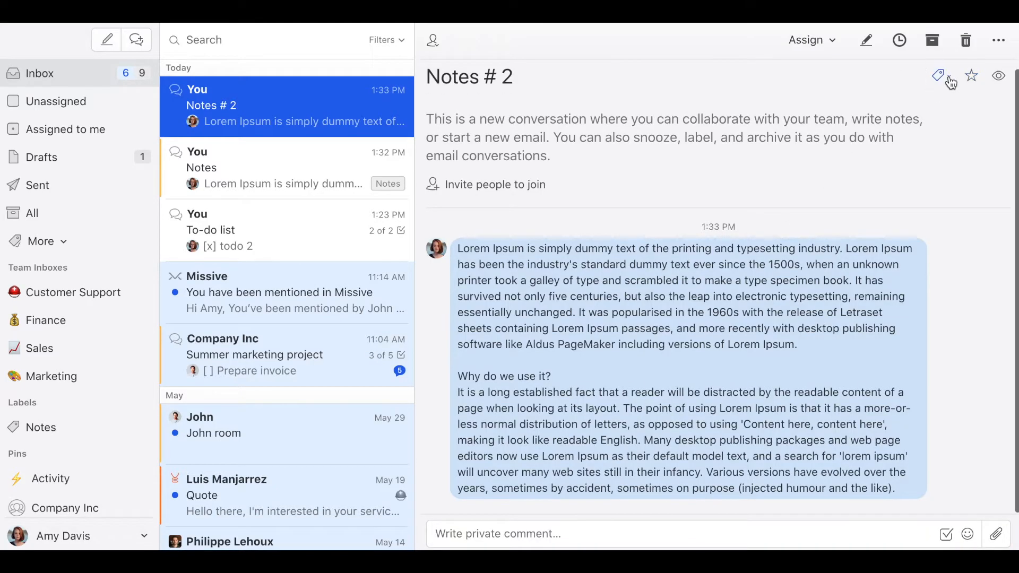
click(937, 77)
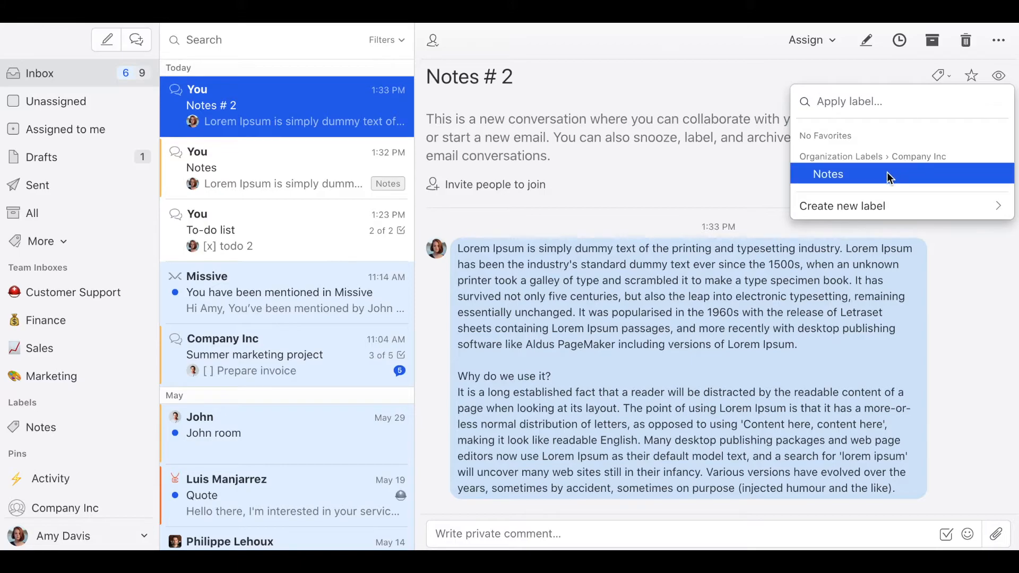
click(829, 173)
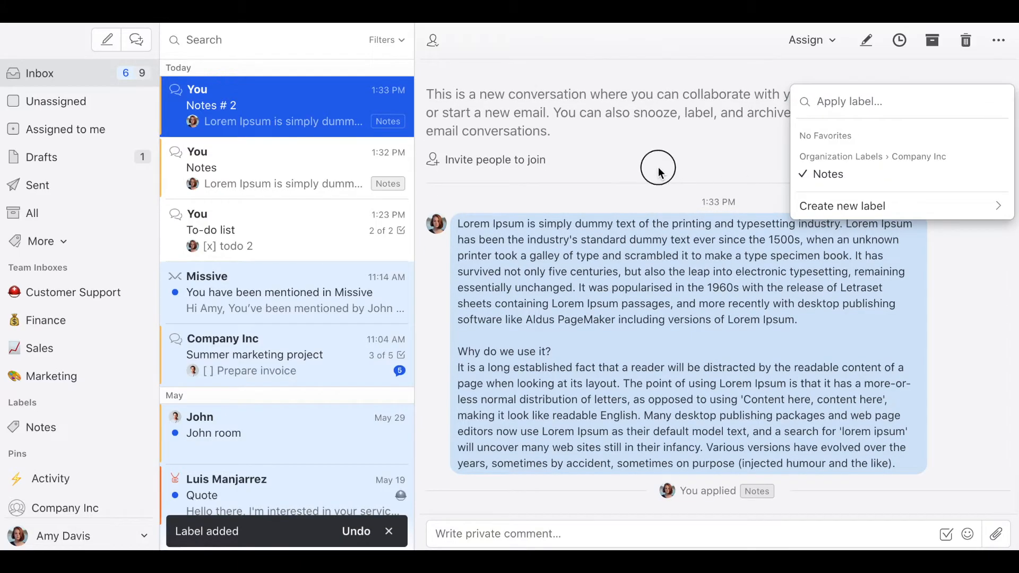
click(658, 168)
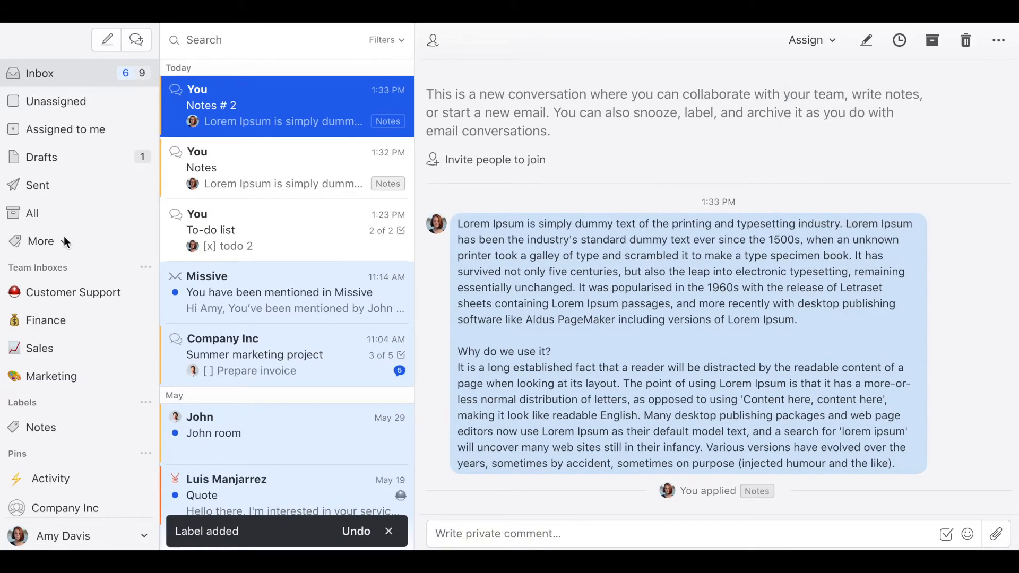
Find the Notes label via the sidebar search and list both labelled conversations.
click(40, 241)
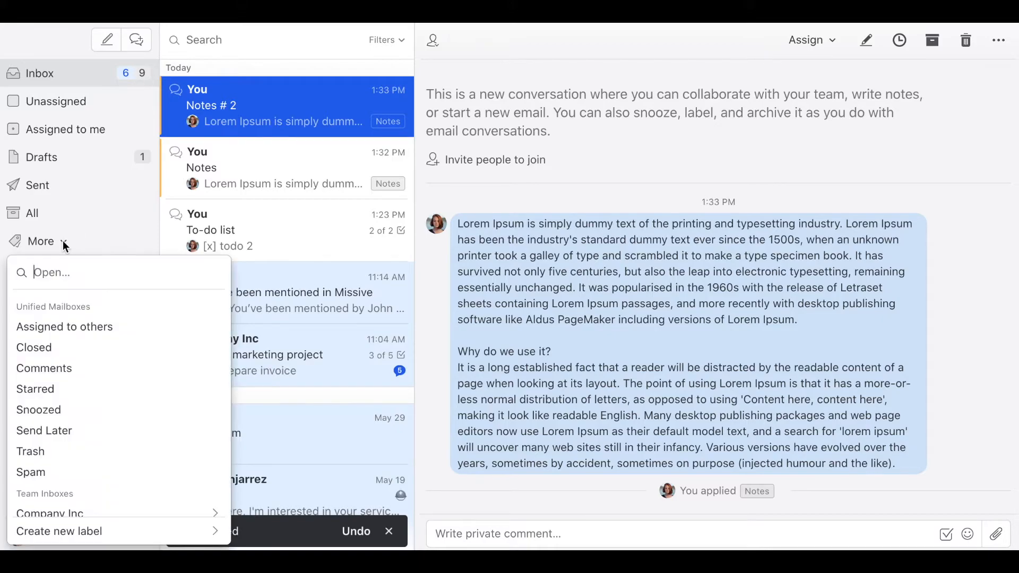
mouse_move(68, 272)
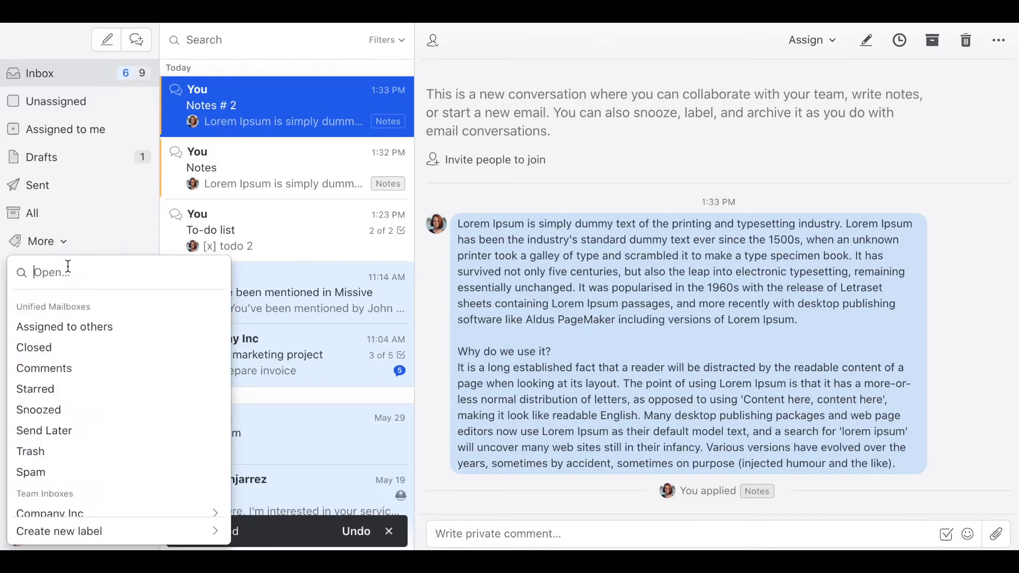
text(notes)
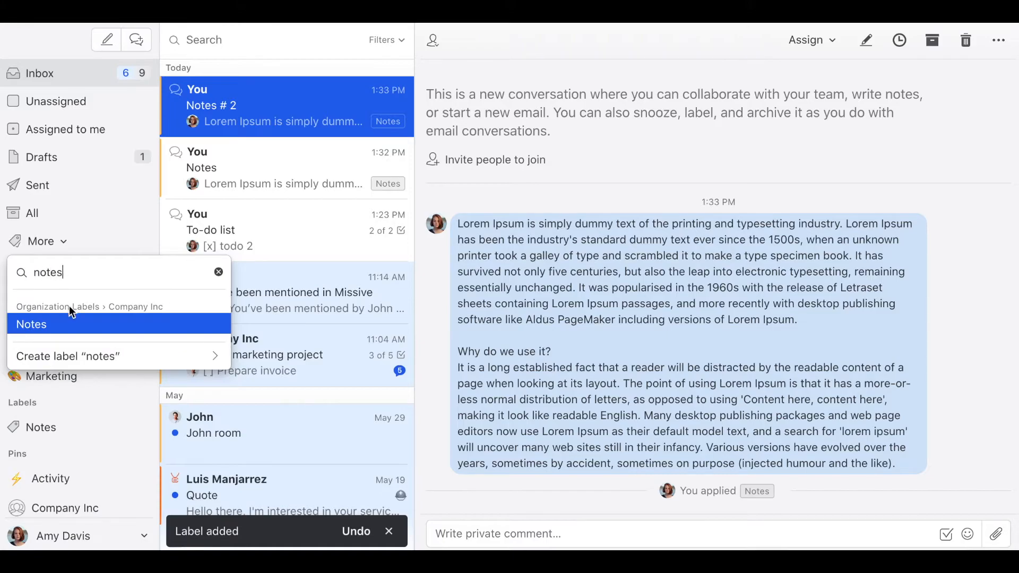
click(41, 427)
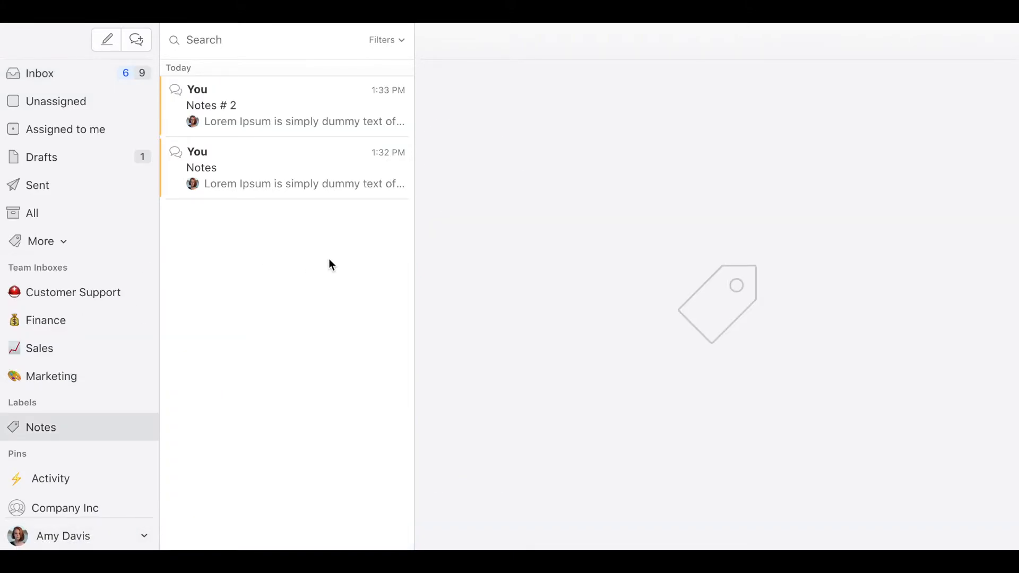
mouse_move(280, 77)
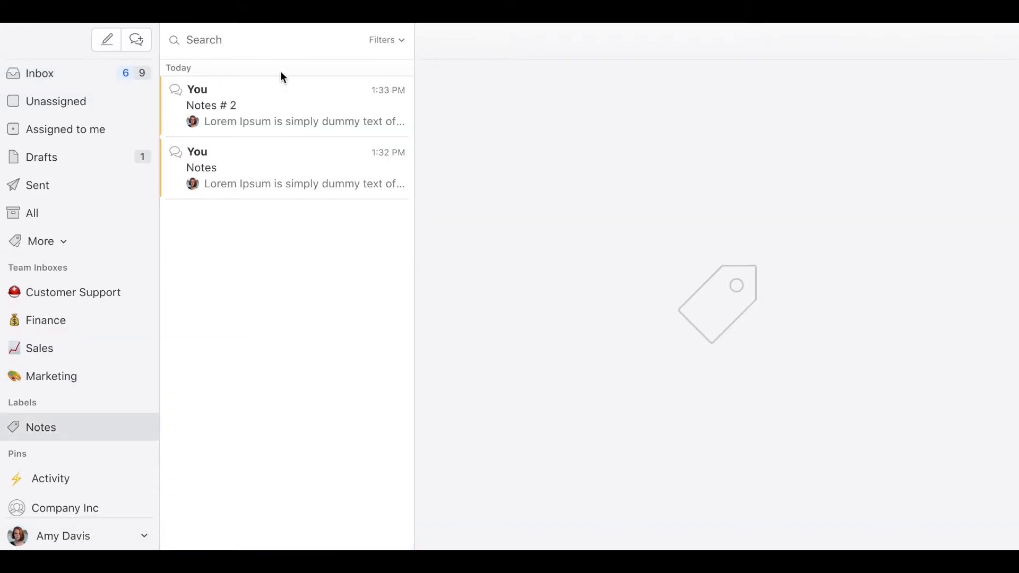
mouse_move(320, 293)
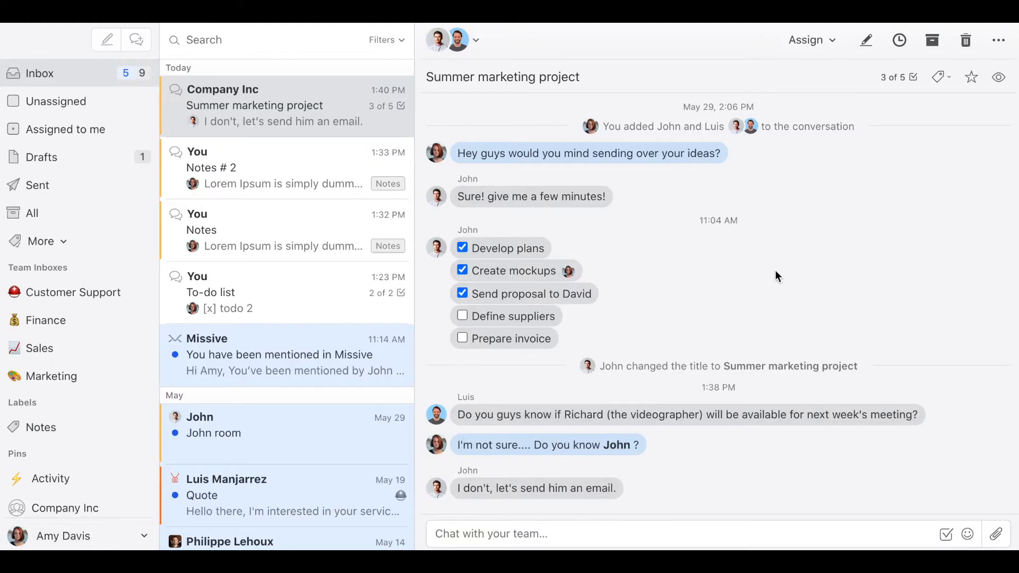
mouse_move(473, 142)
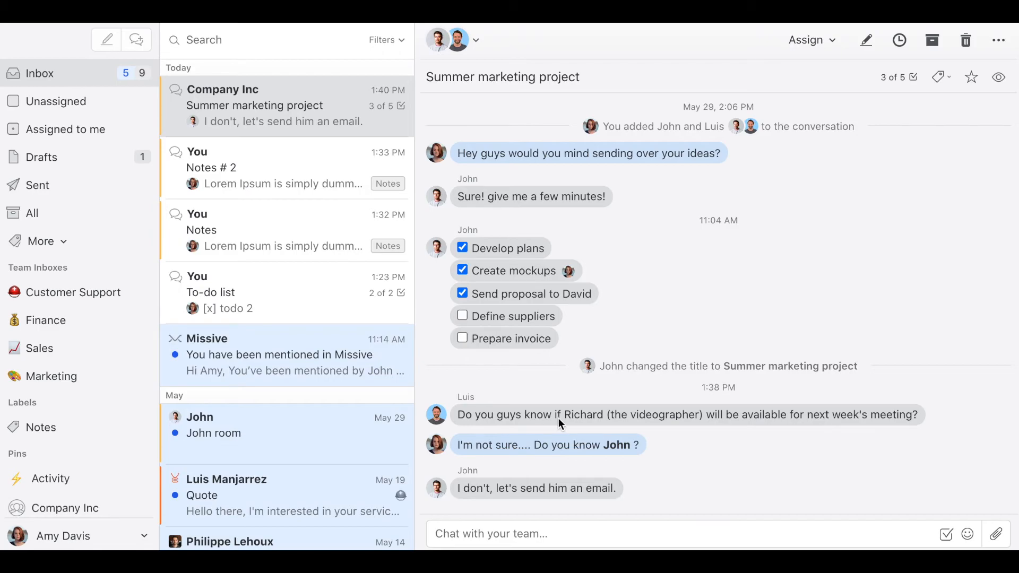
mouse_move(793, 421)
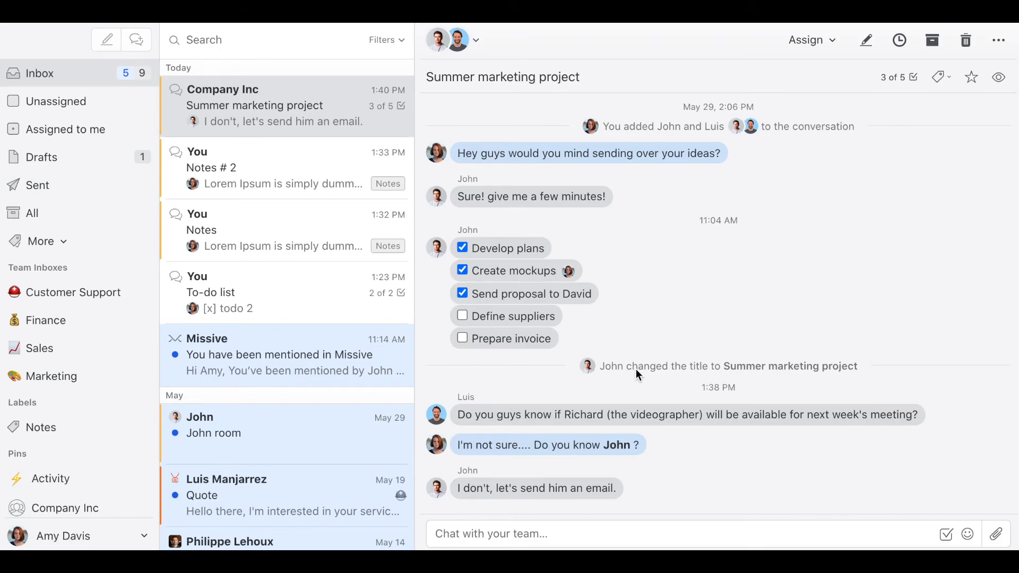
mouse_move(632, 453)
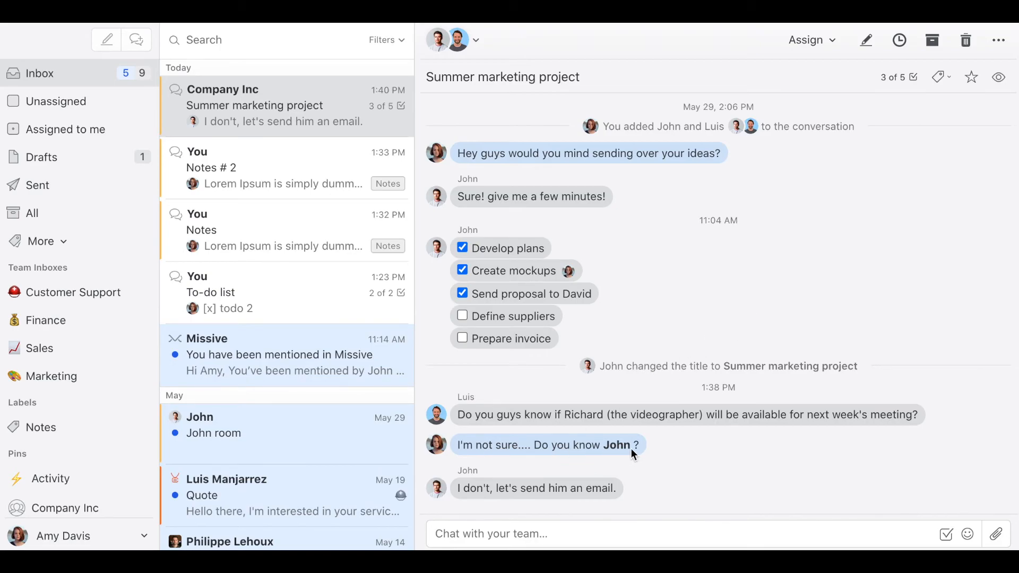
mouse_move(455, 494)
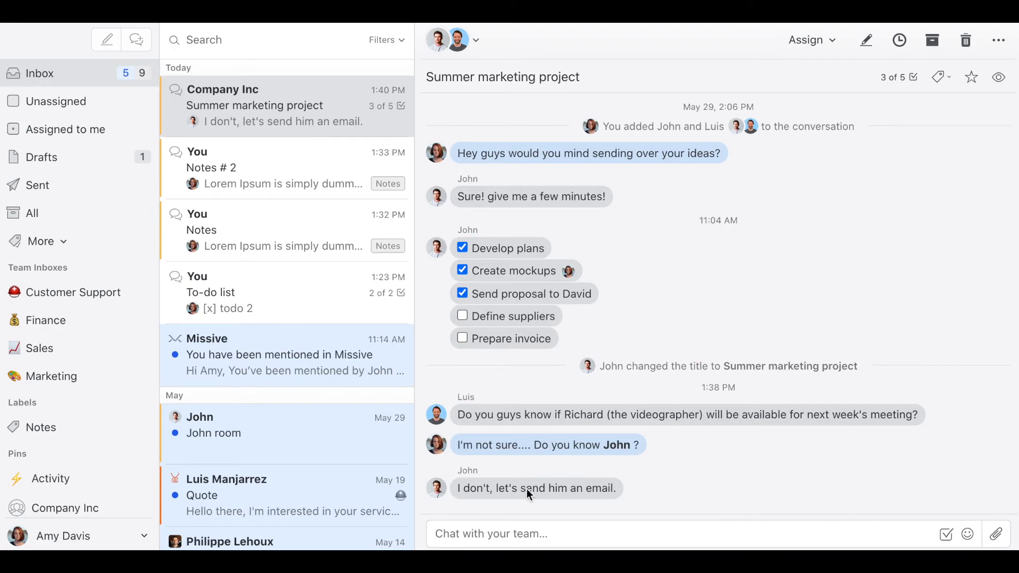
mouse_move(775, 346)
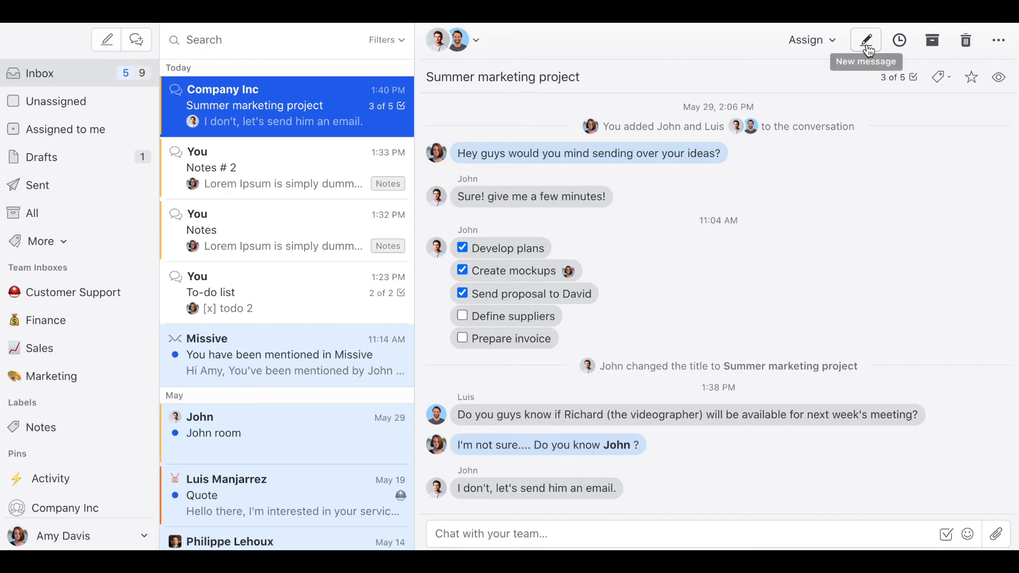
Begin an email draft in the conversation with 'vide' in the To field.
click(864, 39)
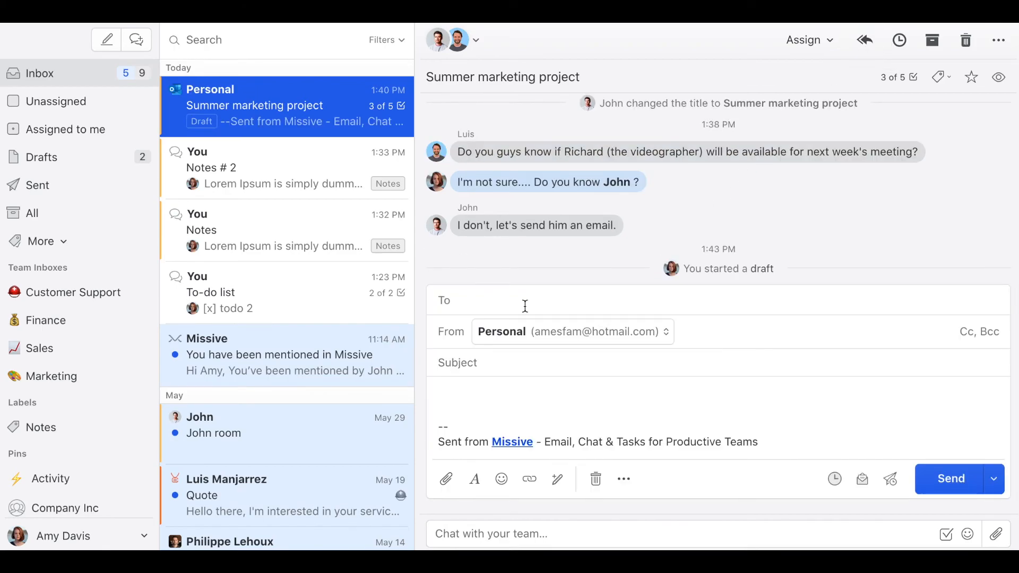
text(vide)
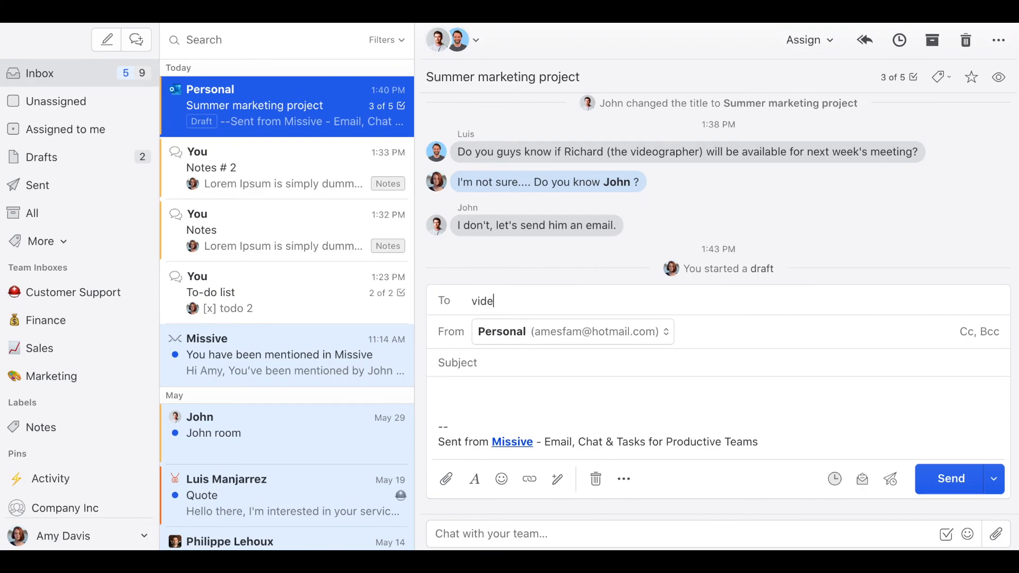